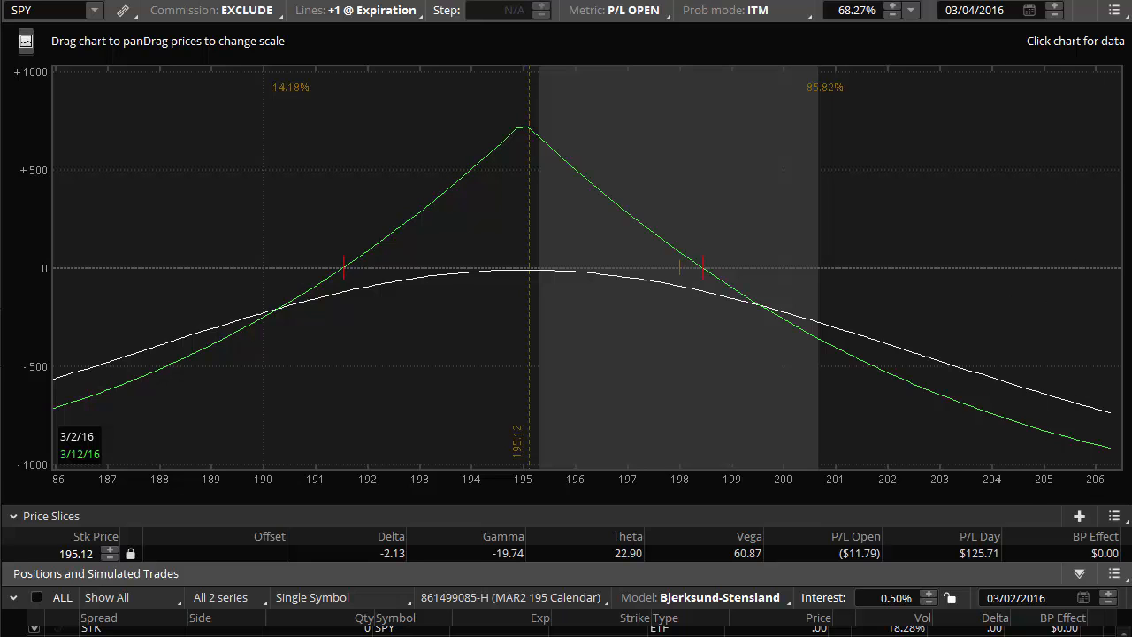
Slide the price slice from about 195 down to 193, then up to 198.04
drag(523, 384, 478, 383)
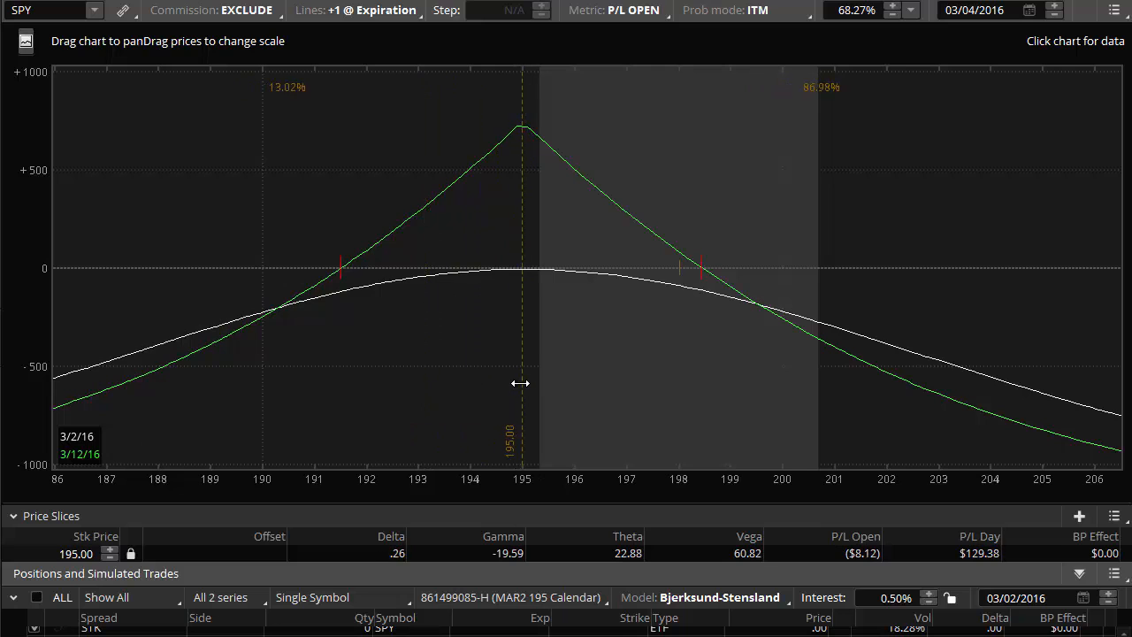
drag(522, 382, 425, 391)
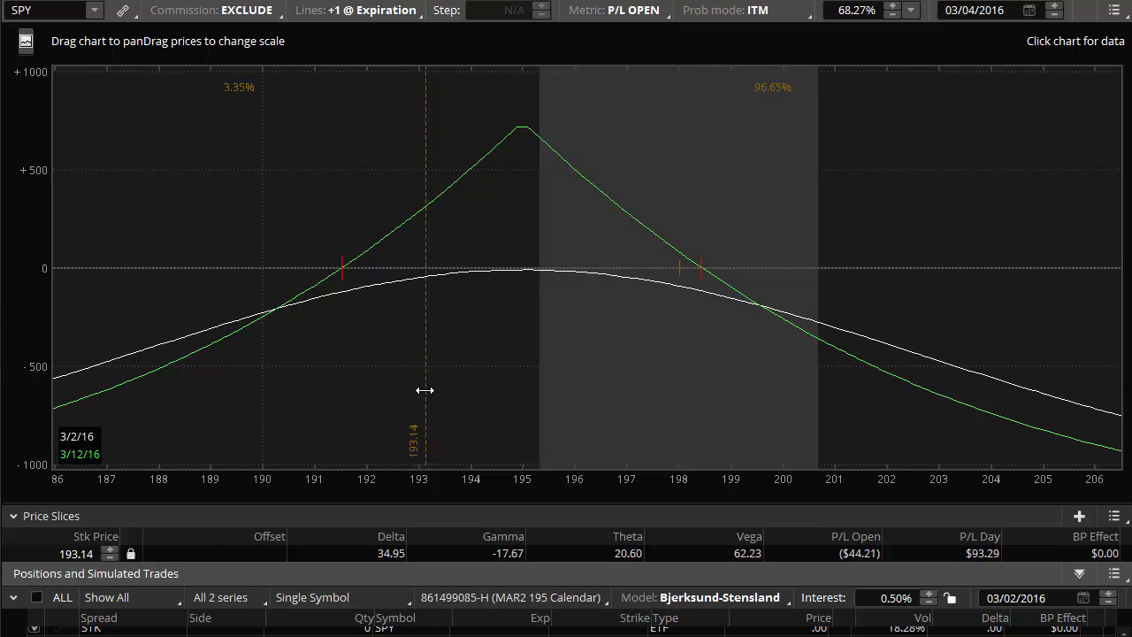
drag(424, 390, 589, 405)
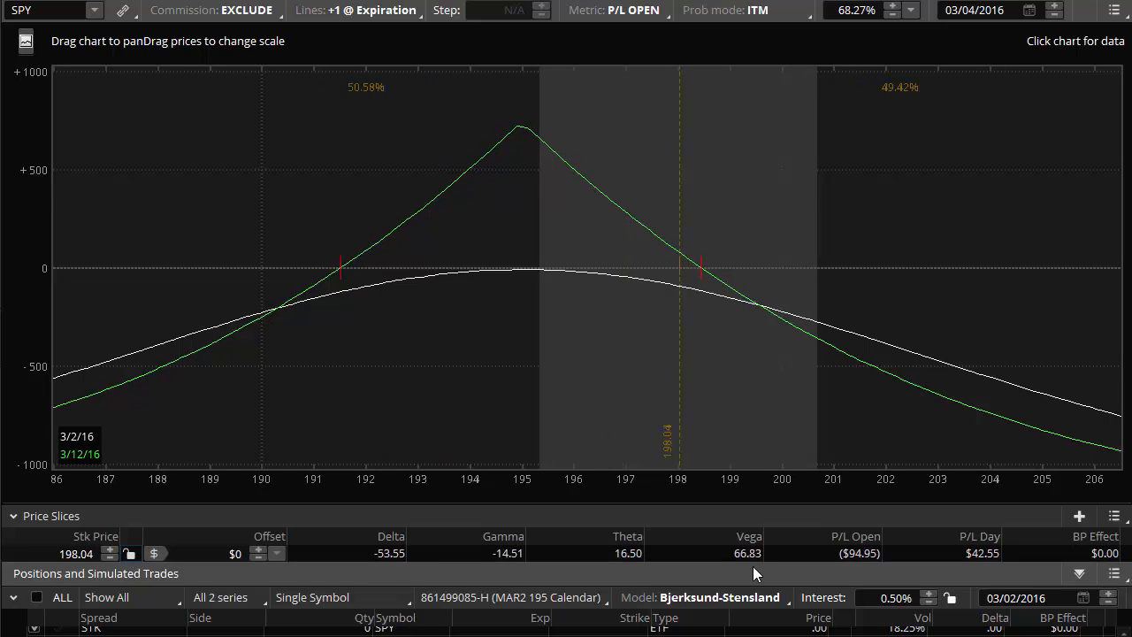
mouse_move(707, 322)
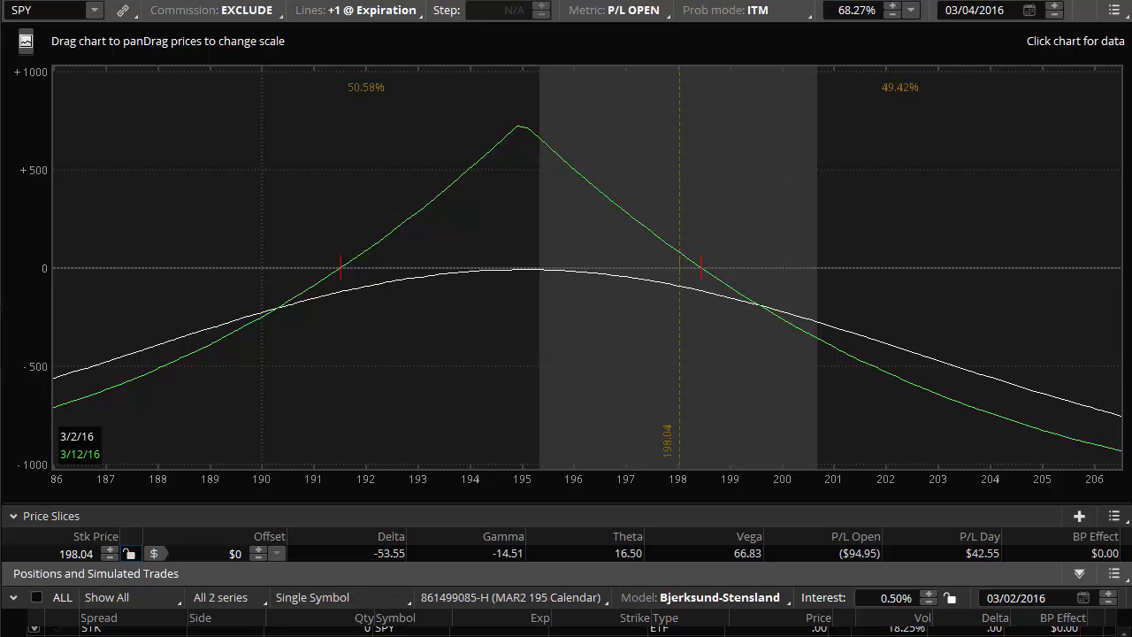
Add a second SPY calendar at the 200 strike to form a double calendar
click(37, 598)
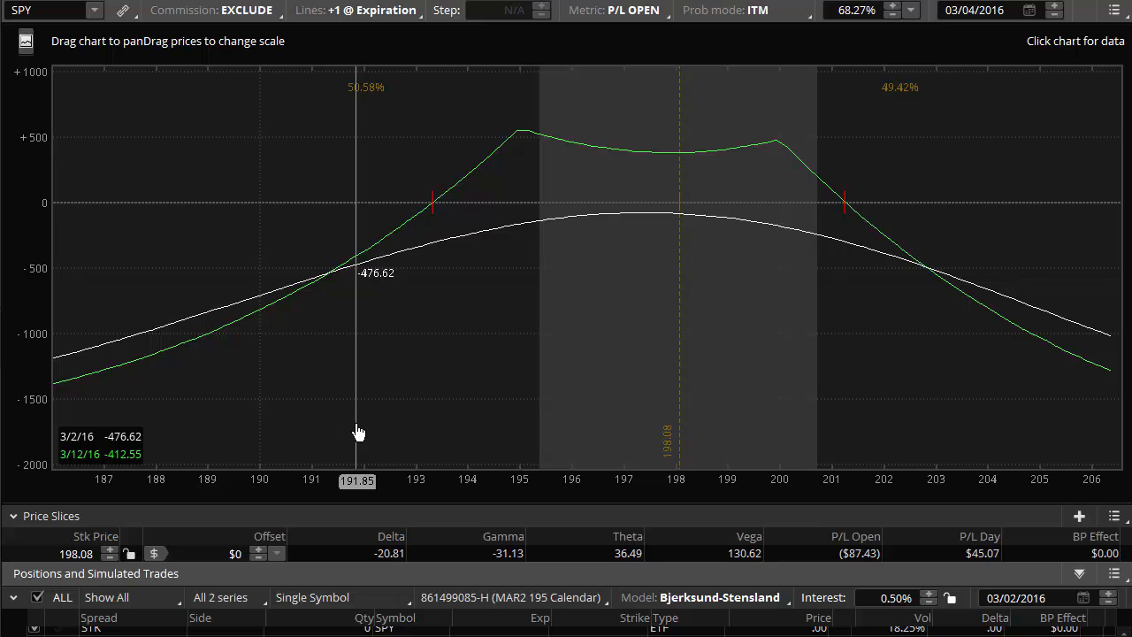
mouse_move(600, 364)
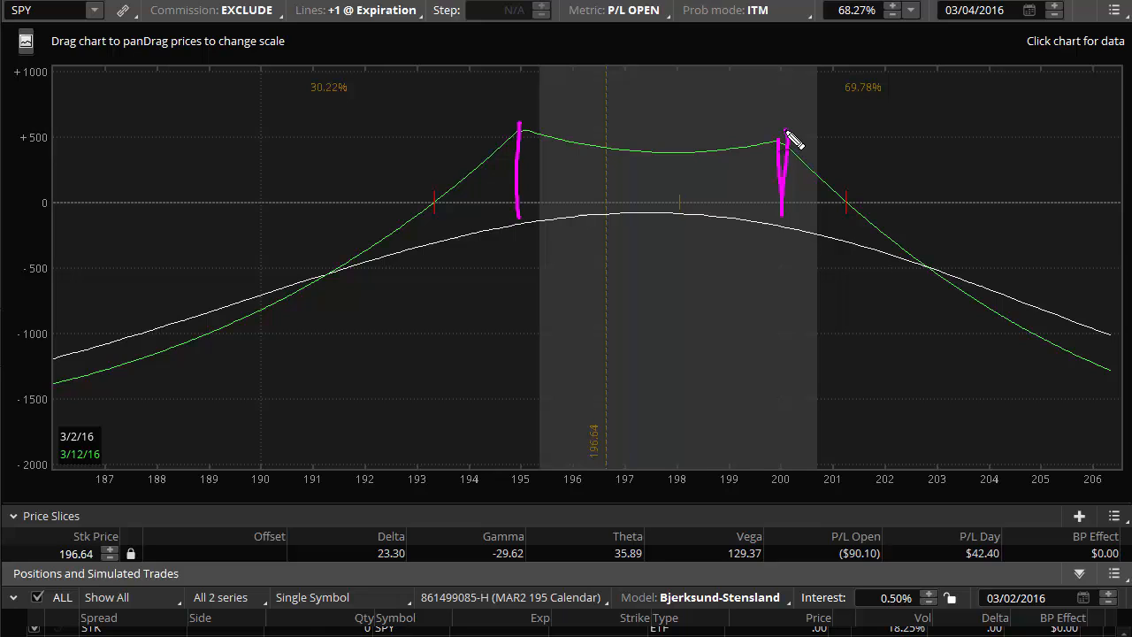
mouse_move(549, 203)
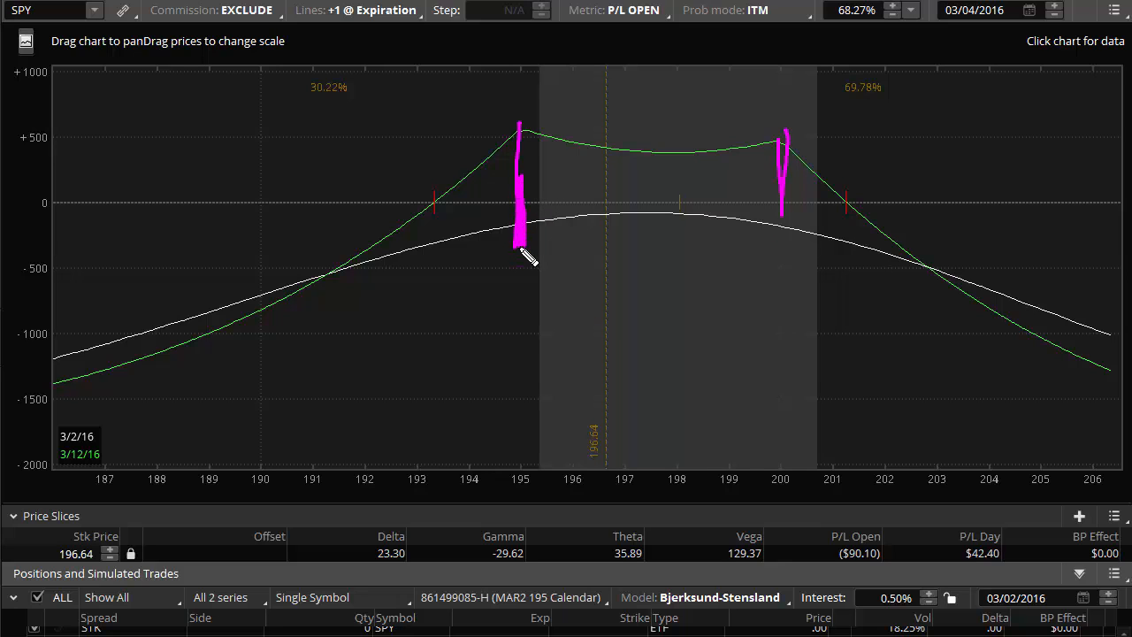
mouse_move(534, 190)
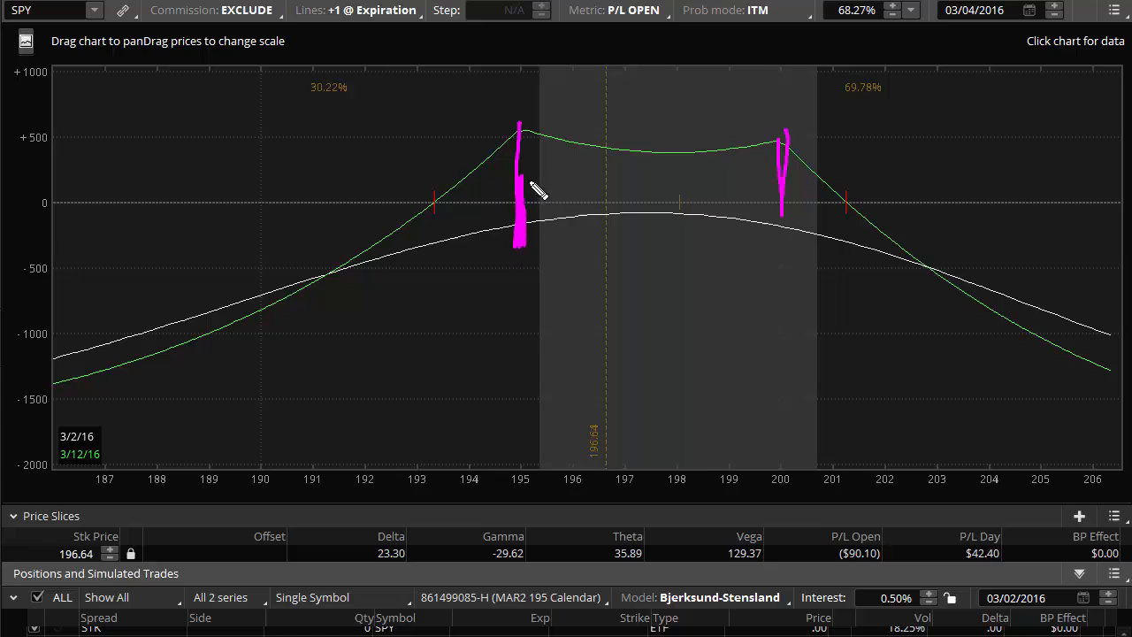
mouse_move(658, 281)
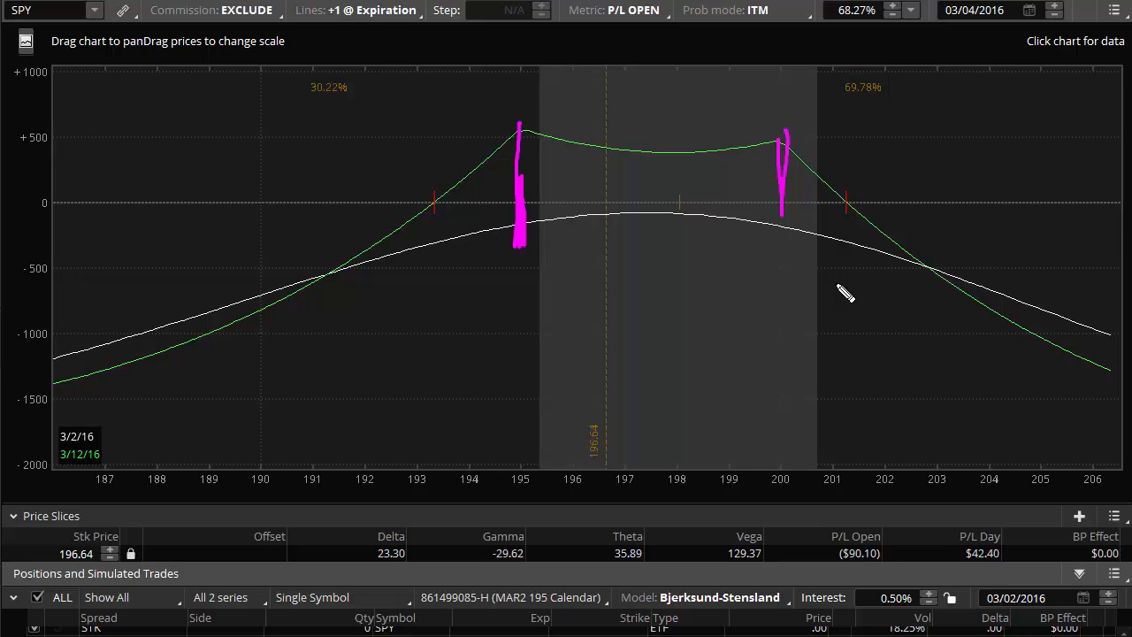
mouse_move(845, 293)
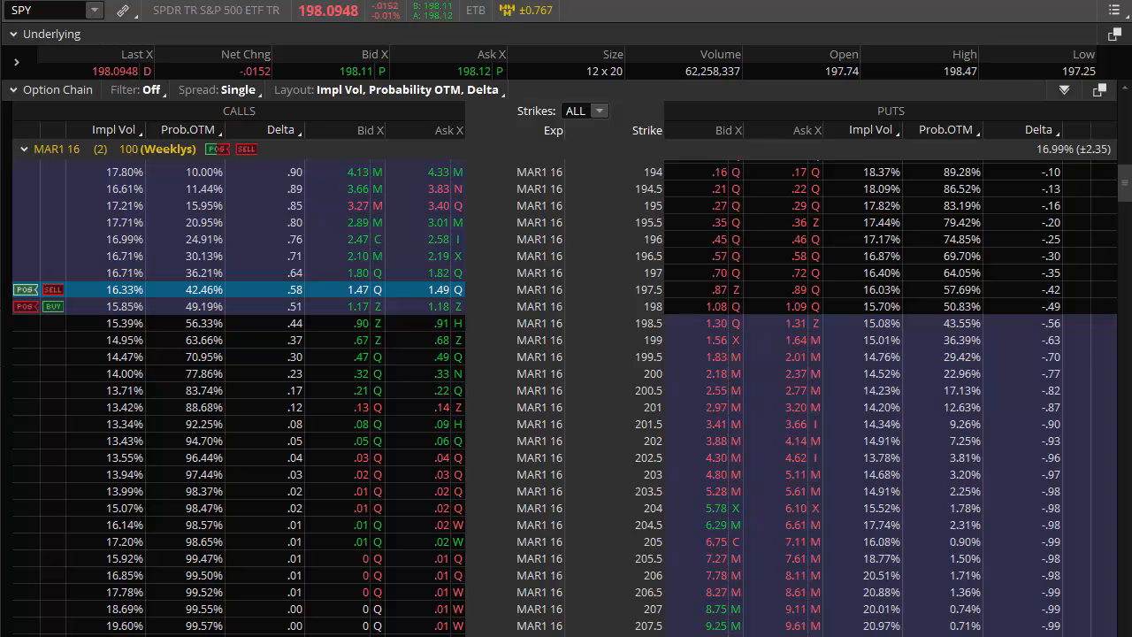
mouse_move(929, 309)
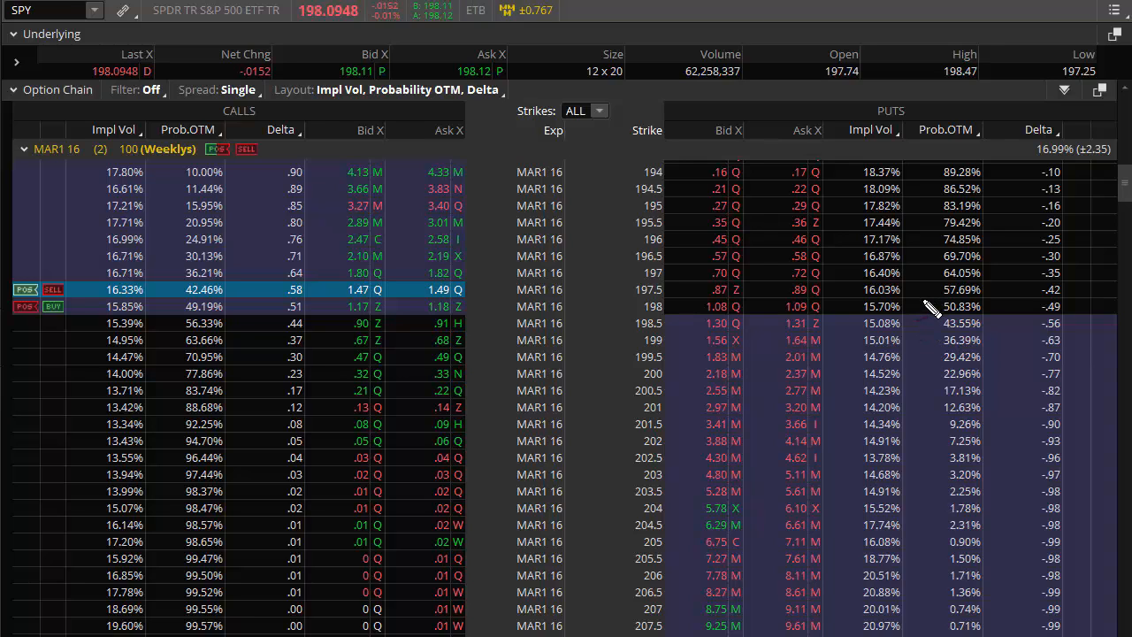
mouse_move(899, 212)
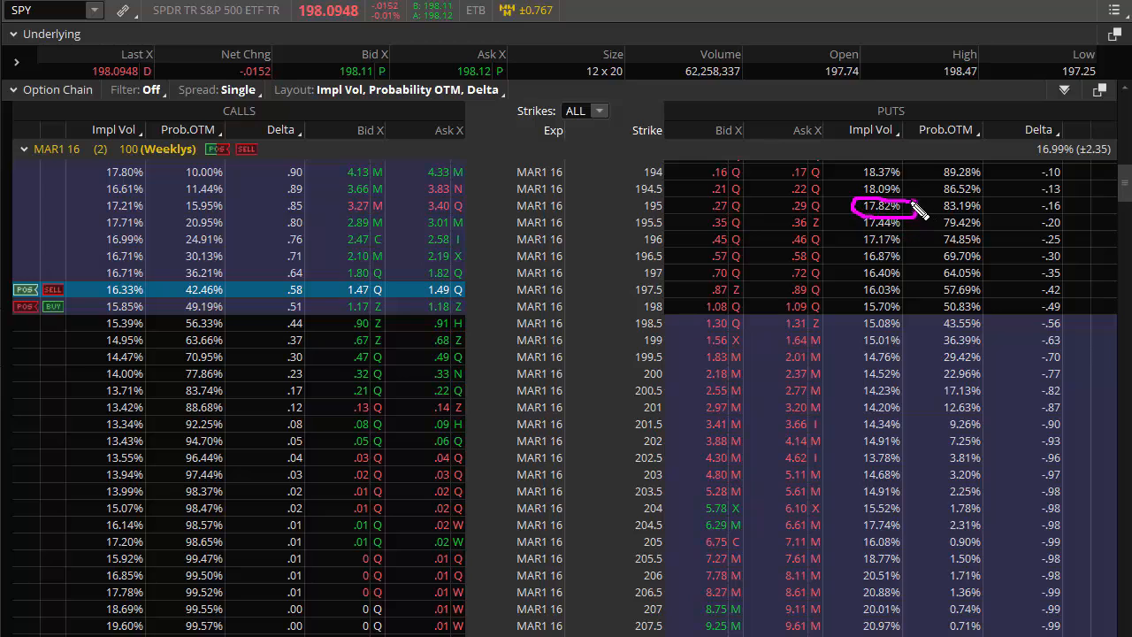
mouse_move(1017, 281)
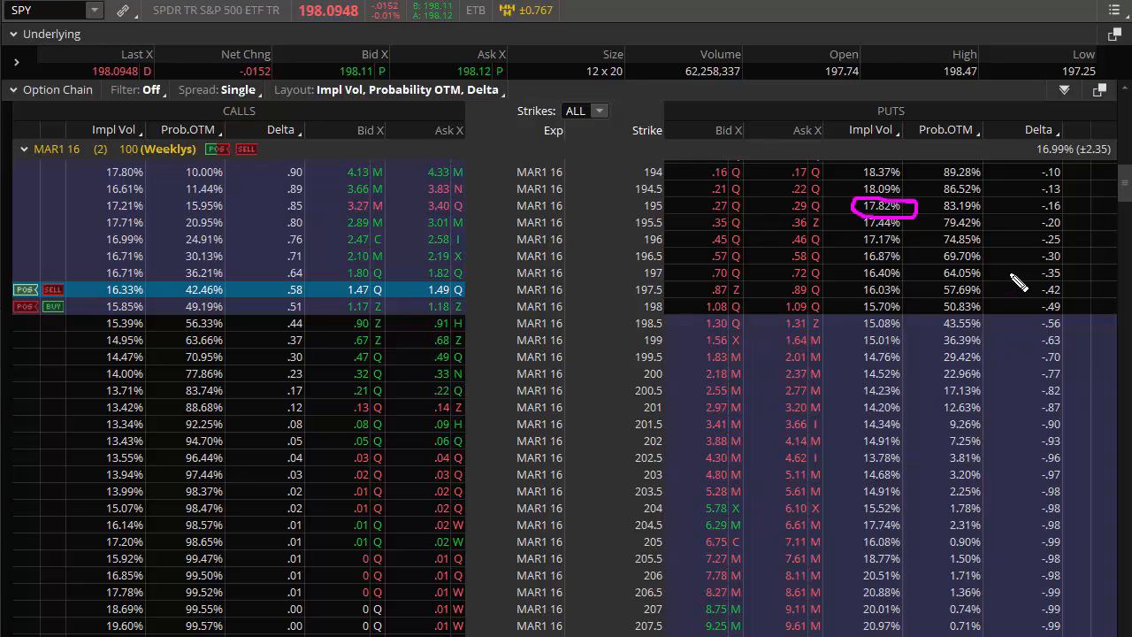
mouse_move(933, 219)
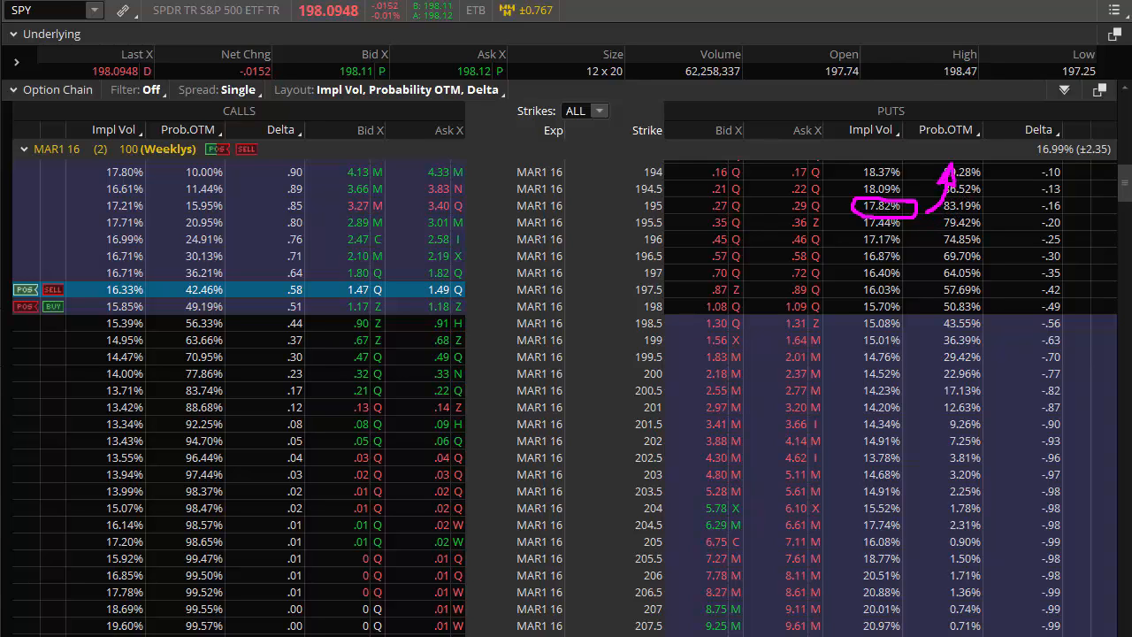
mouse_move(920, 221)
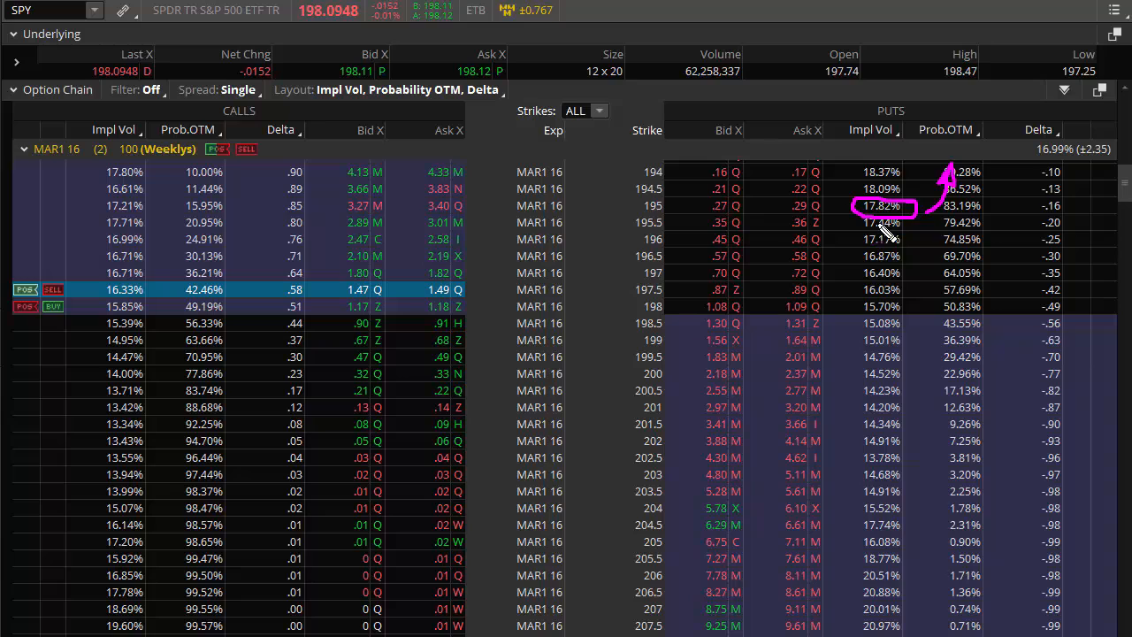
mouse_move(888, 221)
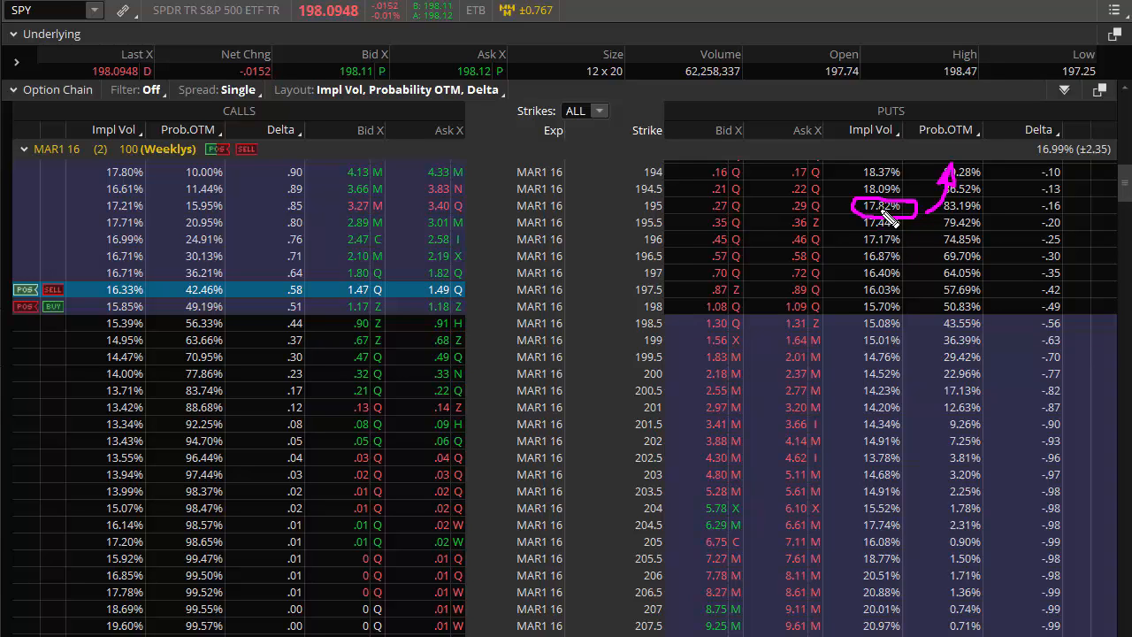
mouse_move(911, 221)
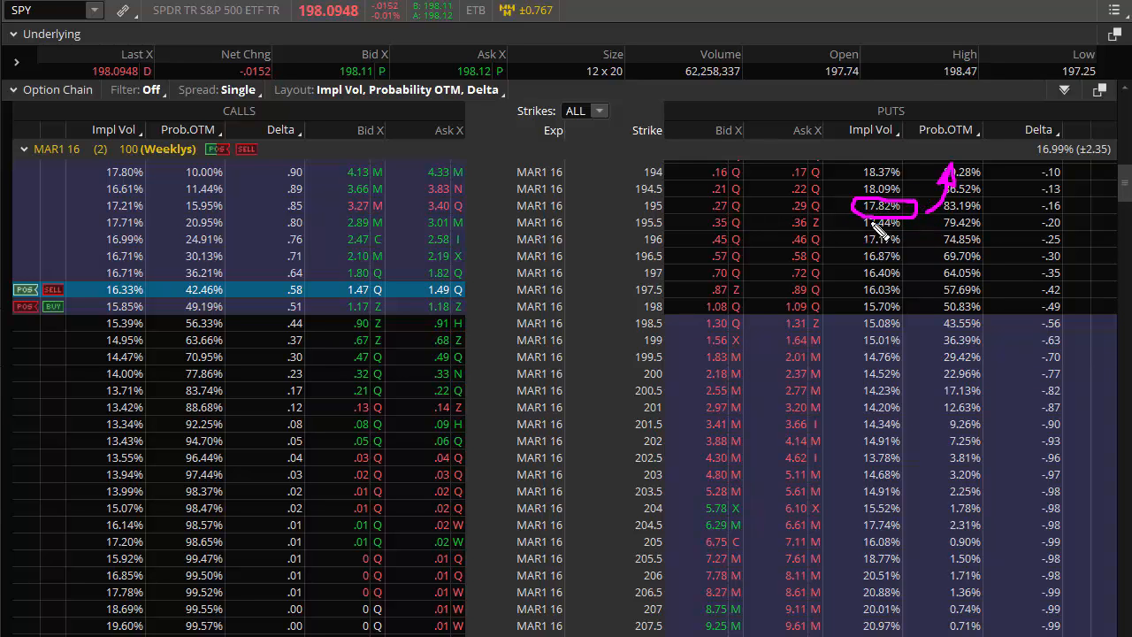
mouse_move(911, 221)
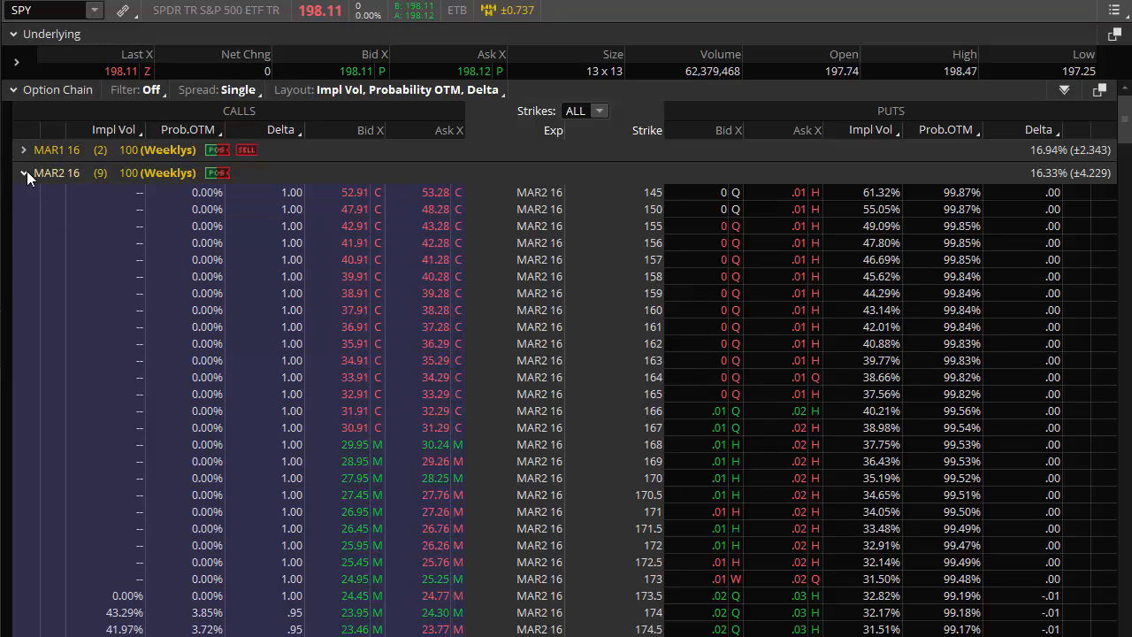
Expand the APR2 16 (Weeklys) expiration to show its SPY strikes
click(24, 173)
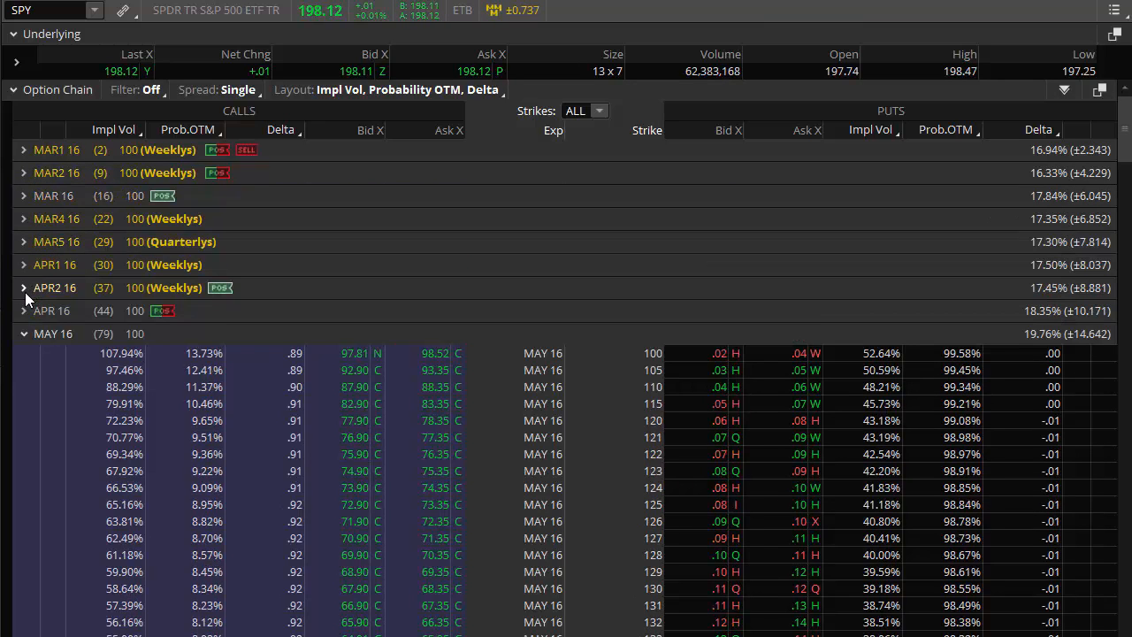
click(24, 287)
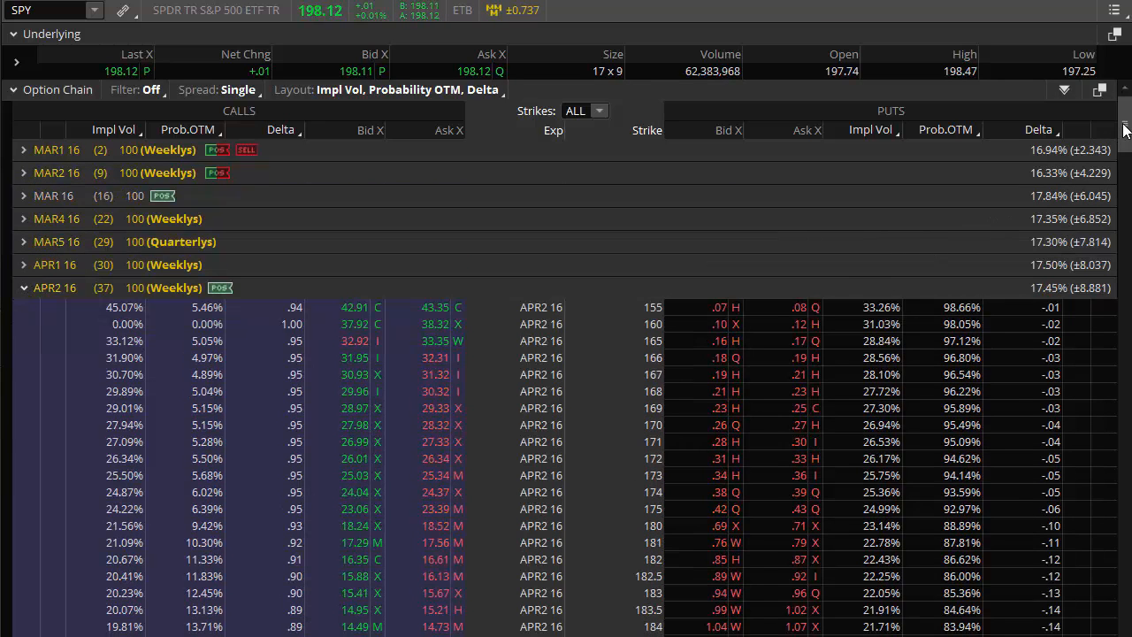
scroll(down, 3)
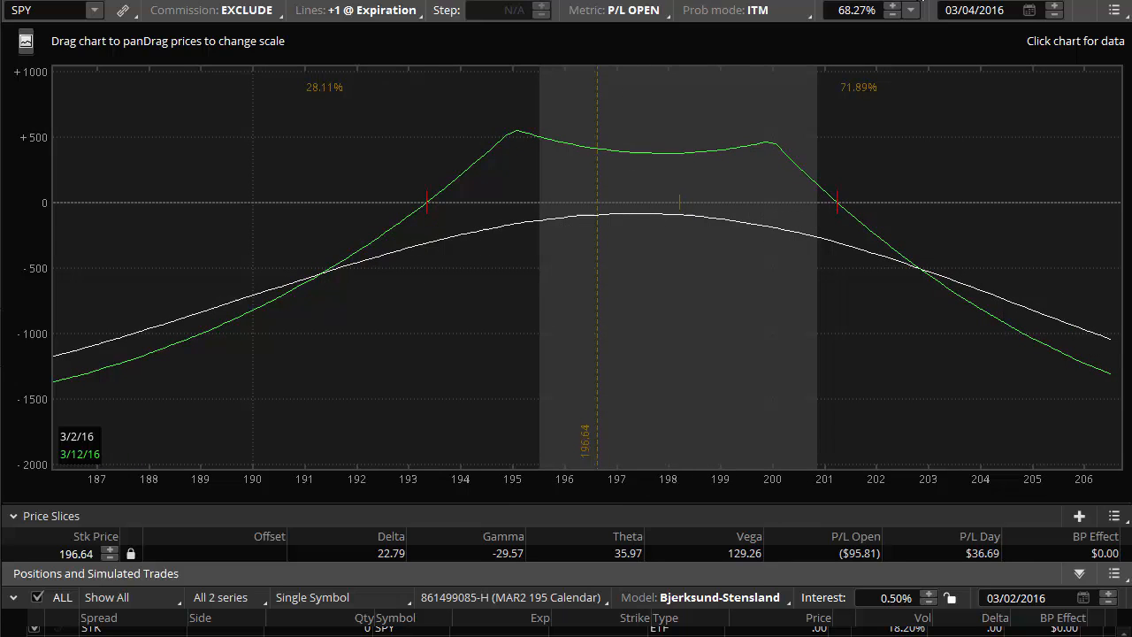
Sketch a magenta curve below the green expiration P/L line from 191 toward 205
drag(311, 287, 451, 219)
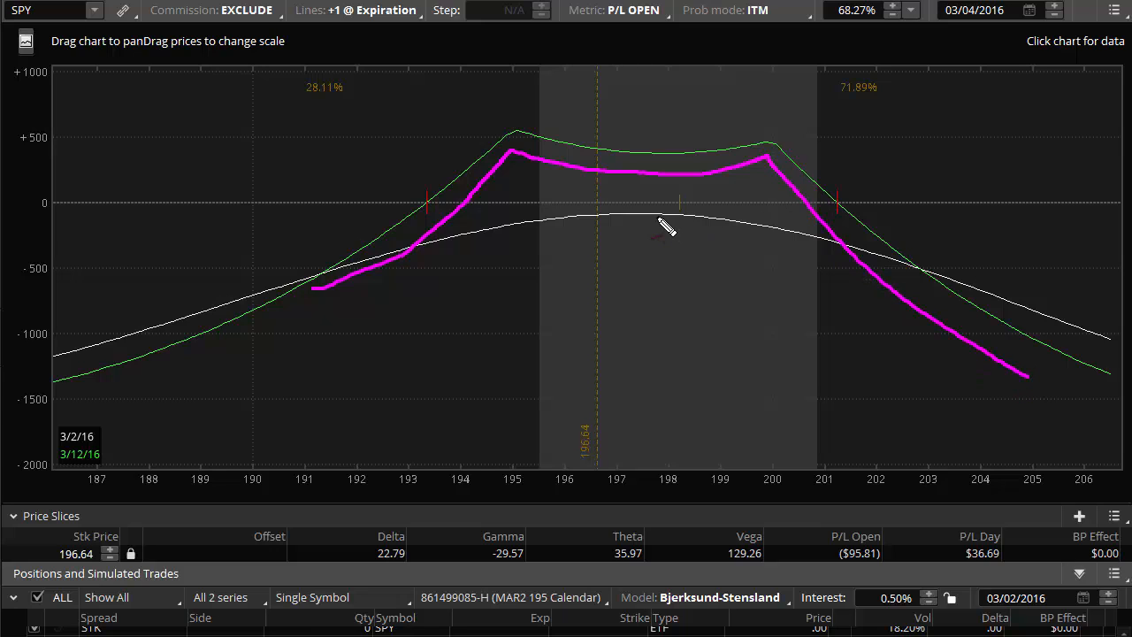
mouse_move(662, 228)
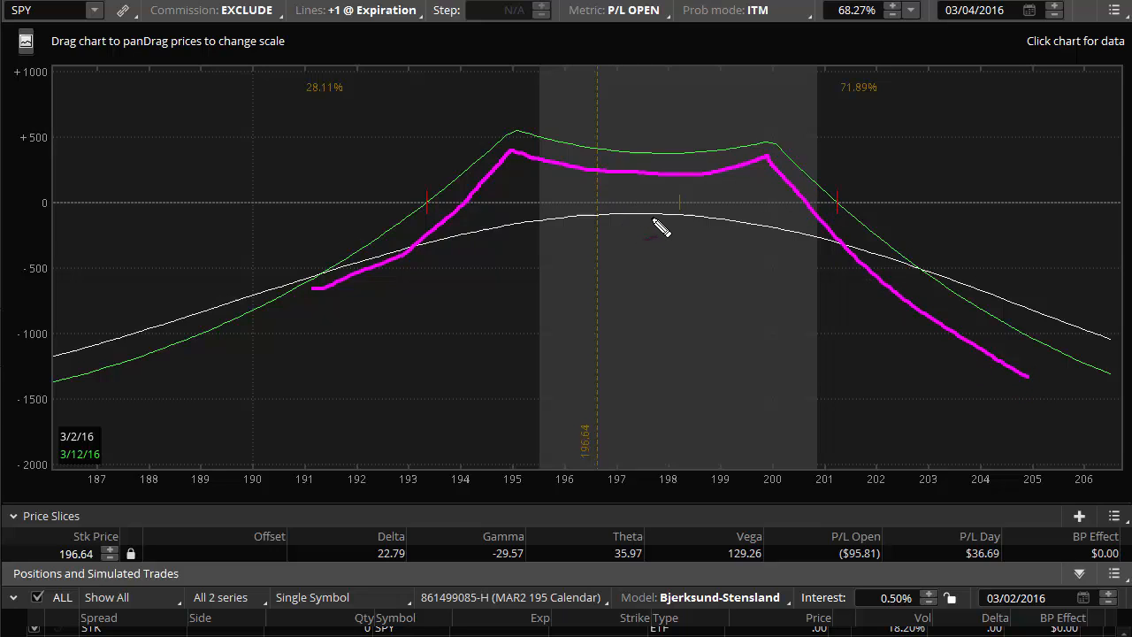
mouse_move(656, 197)
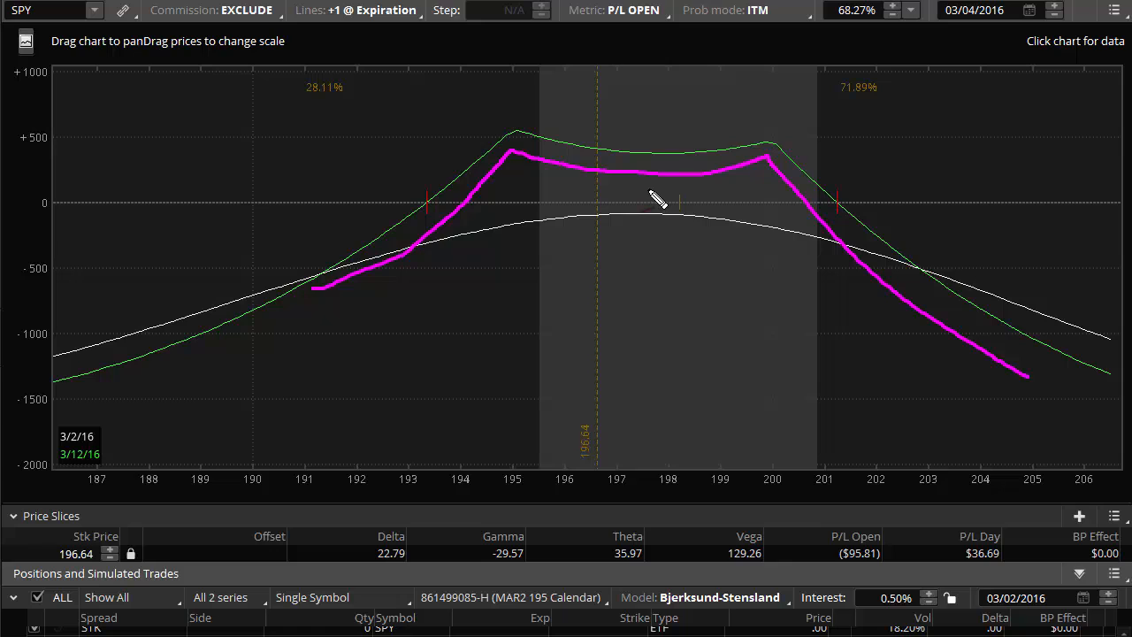
mouse_move(548, 220)
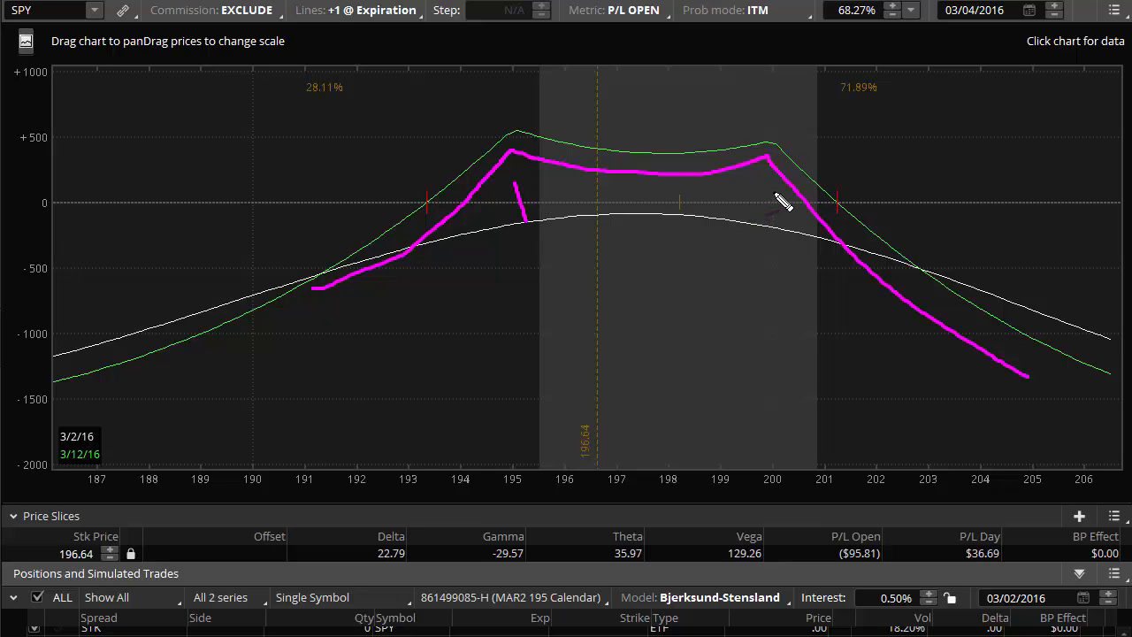
mouse_move(764, 212)
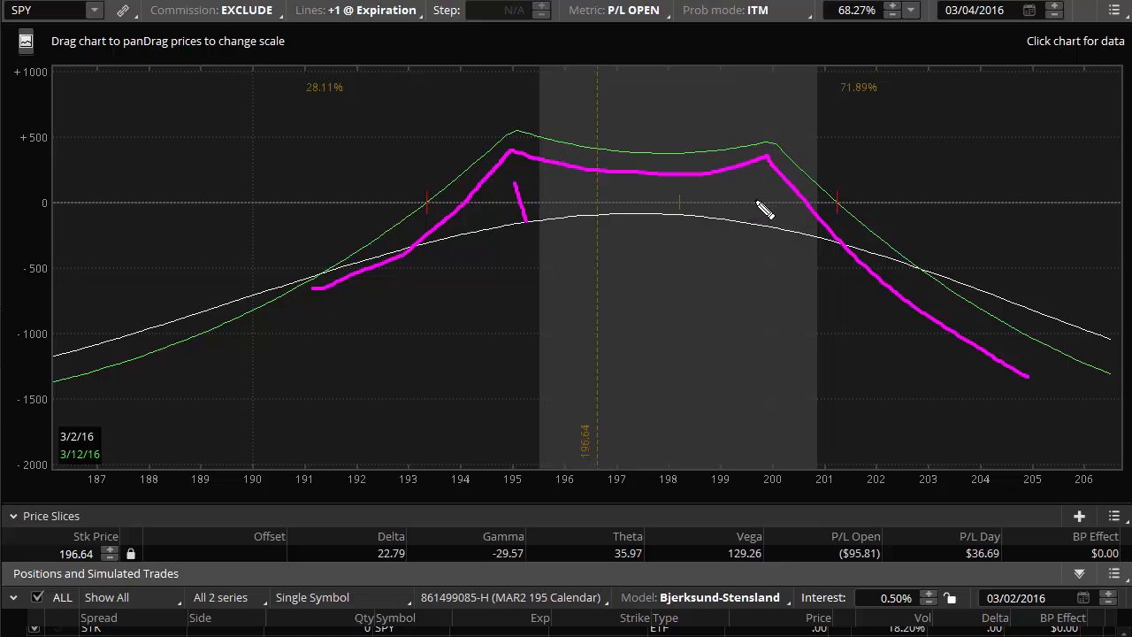
mouse_move(792, 218)
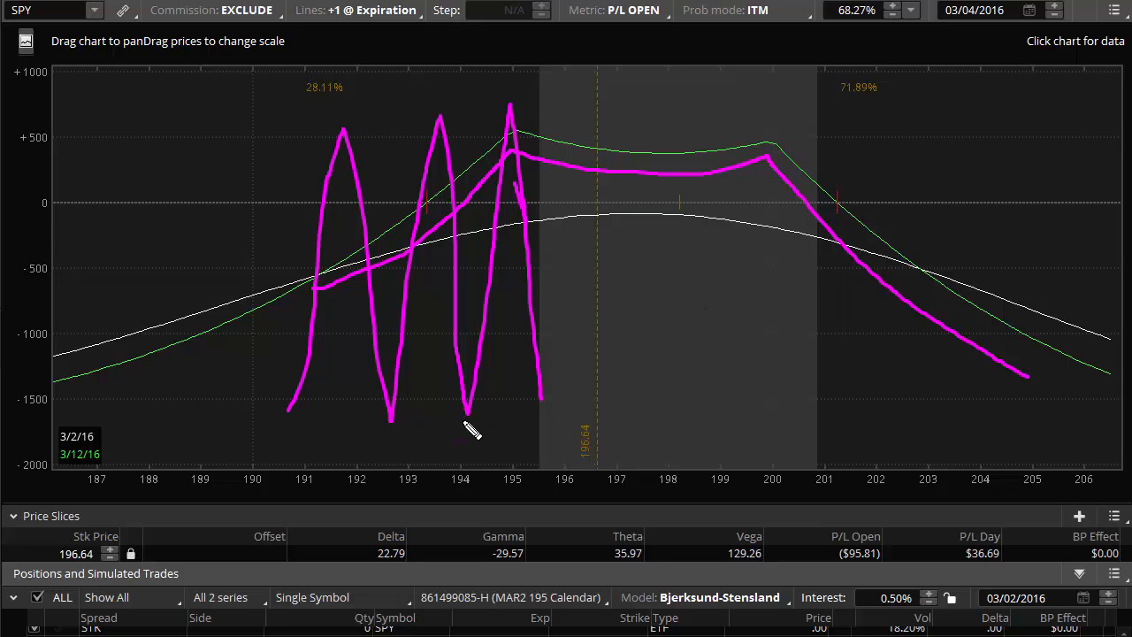
mouse_move(594, 403)
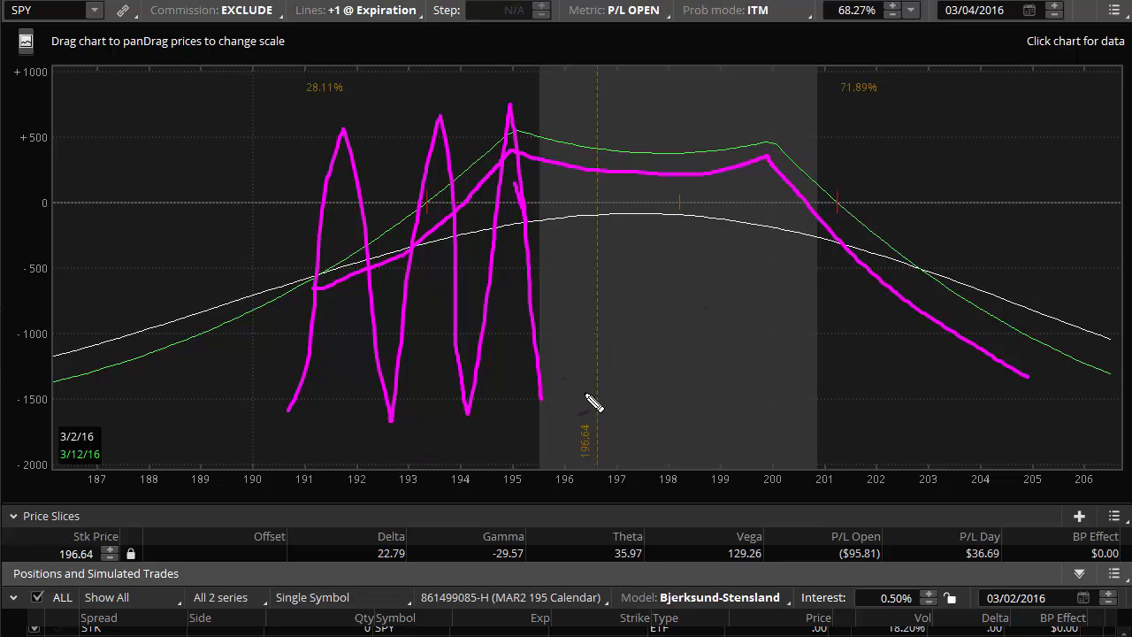
mouse_move(520, 294)
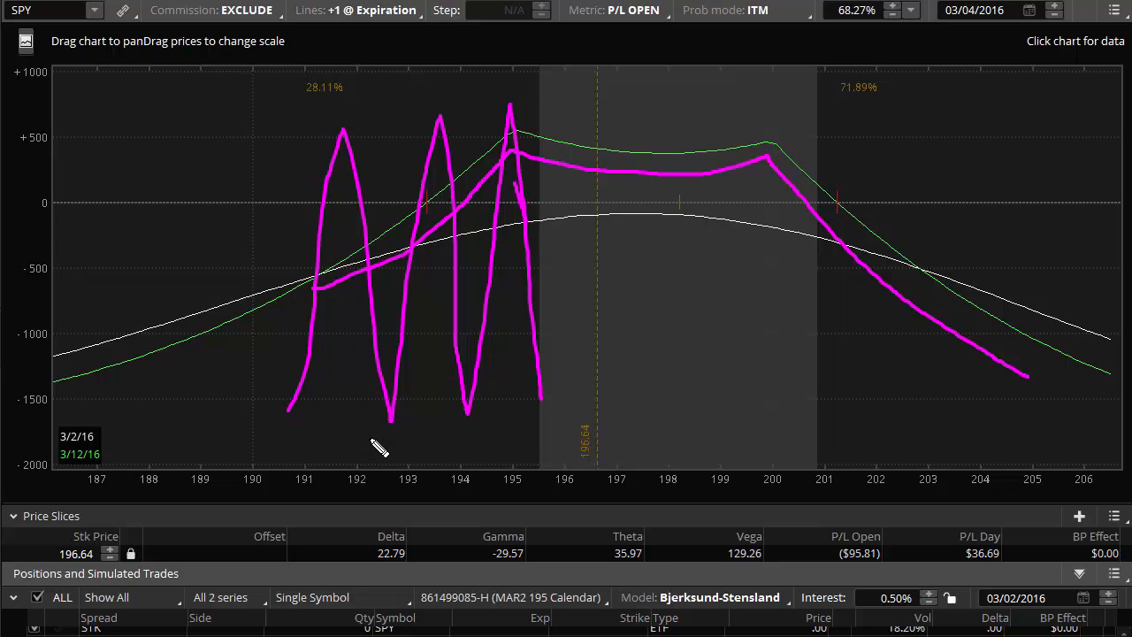
mouse_move(516, 95)
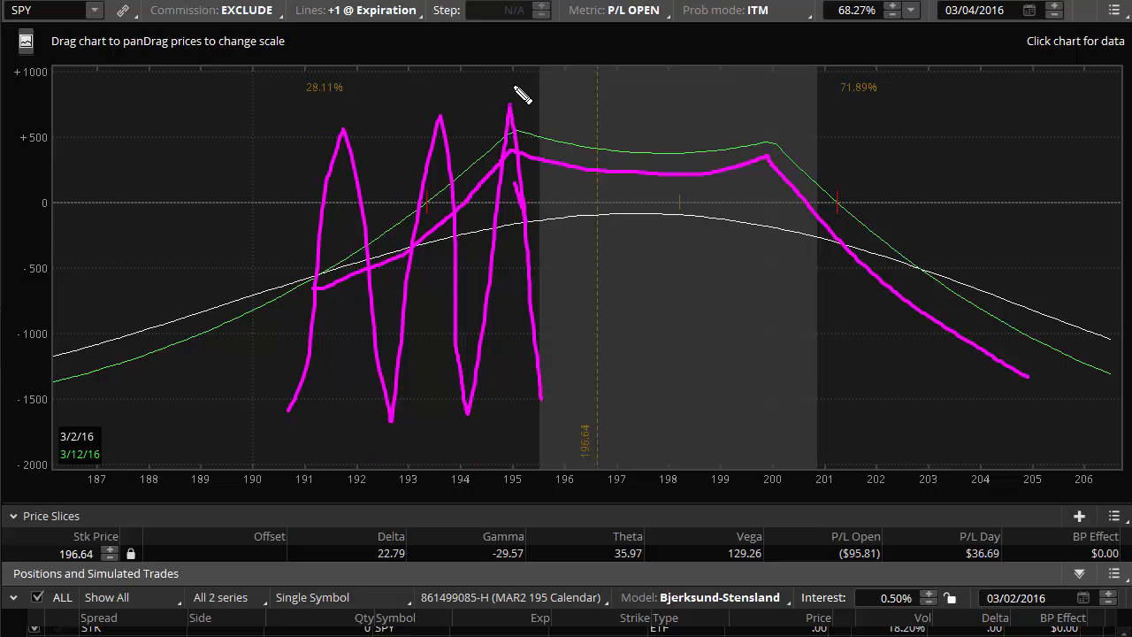
mouse_move(545, 393)
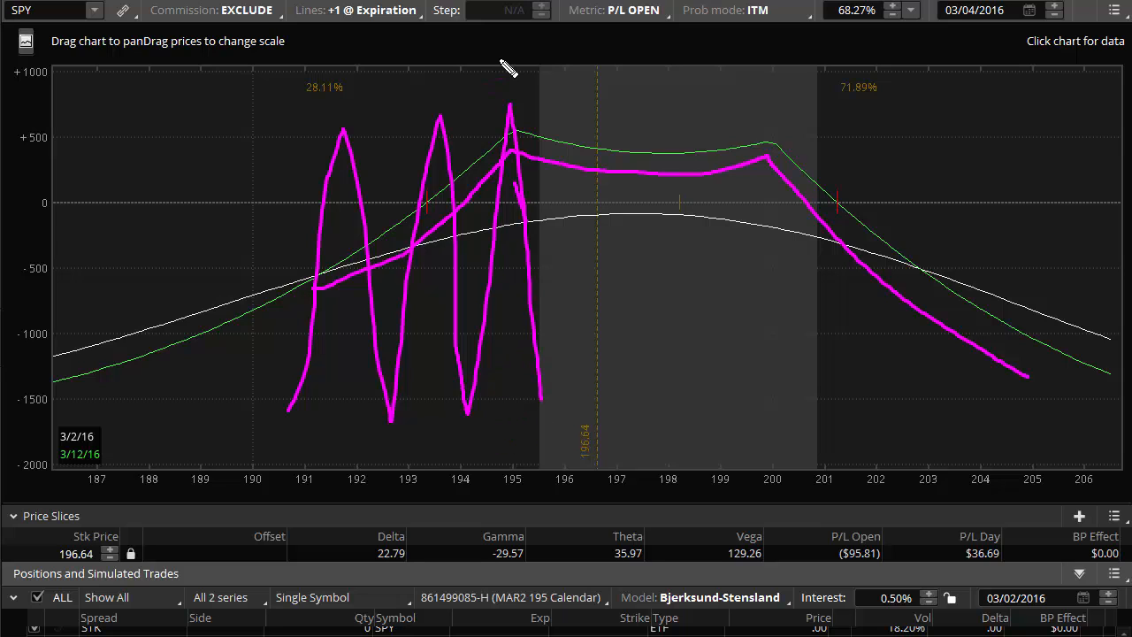
mouse_move(670, 368)
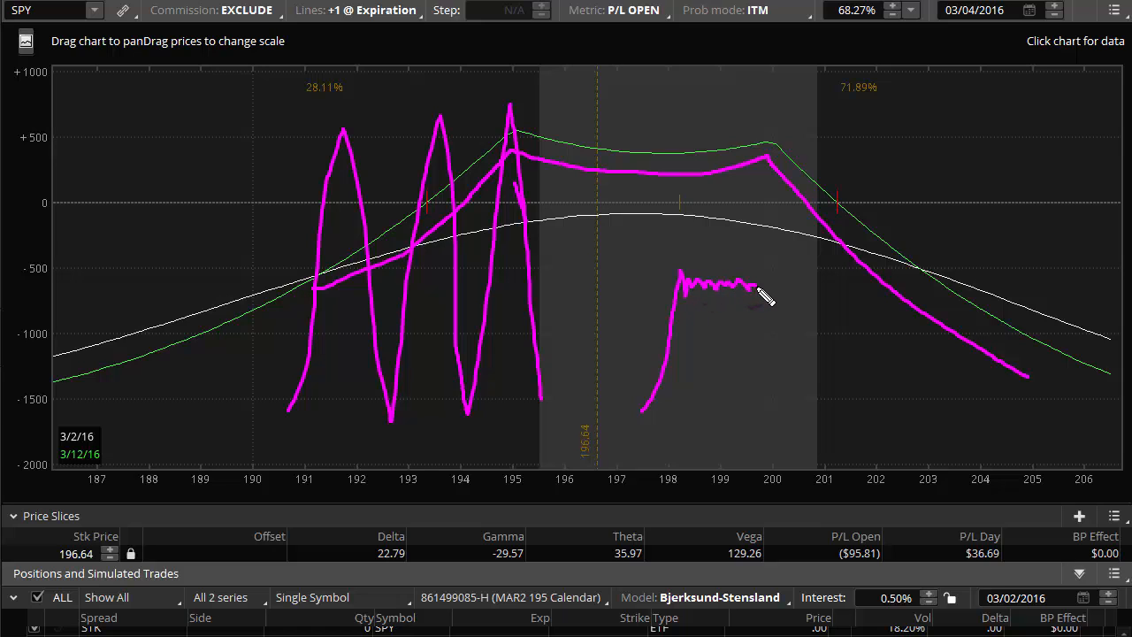
Extend the jagged magenta sketch from about 197.5 up past the 200 price
drag(743, 297, 792, 212)
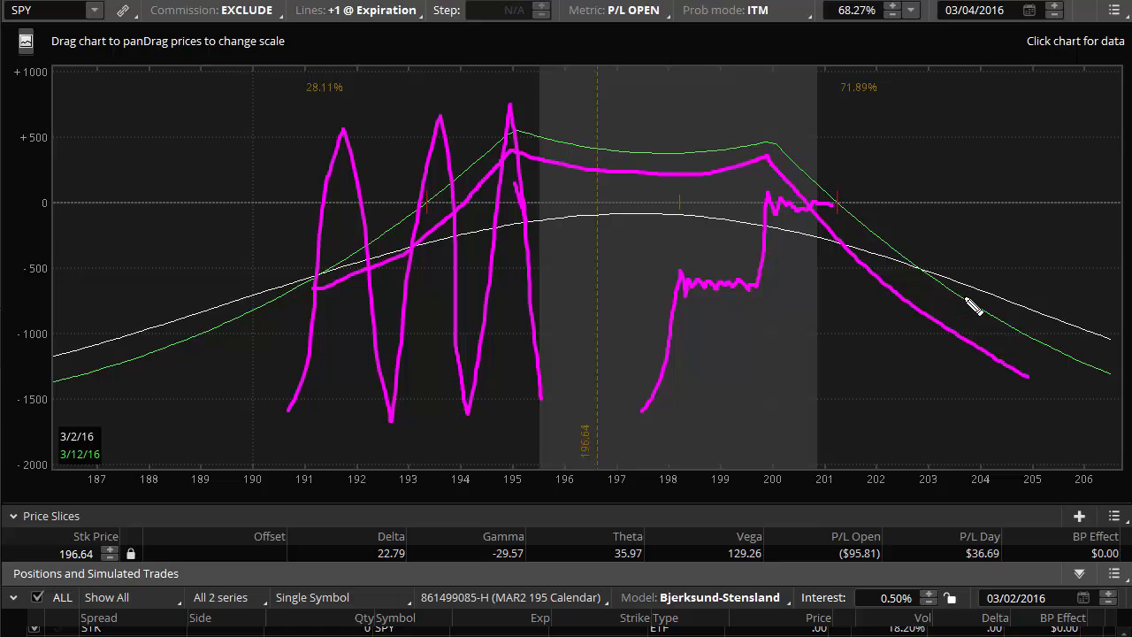
mouse_move(827, 309)
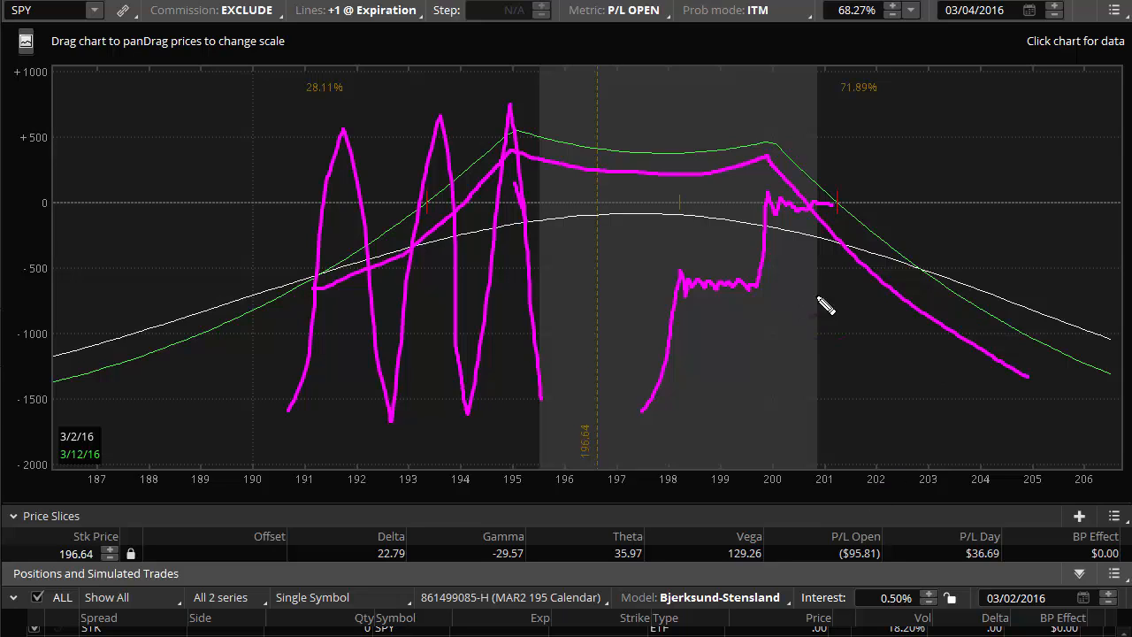
mouse_move(322, 275)
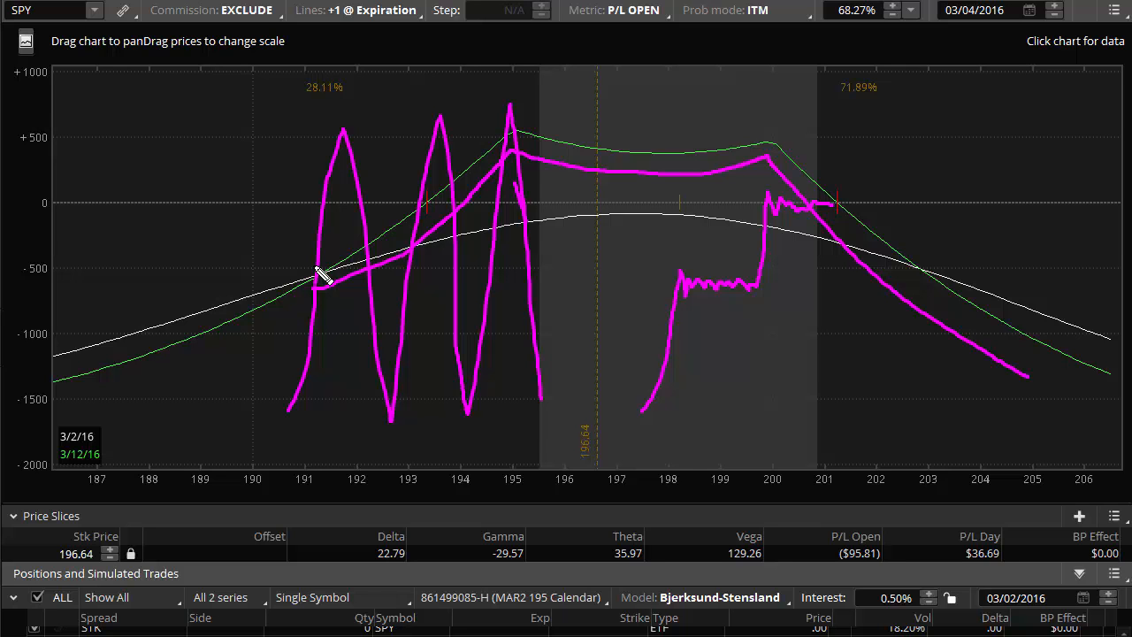
mouse_move(769, 45)
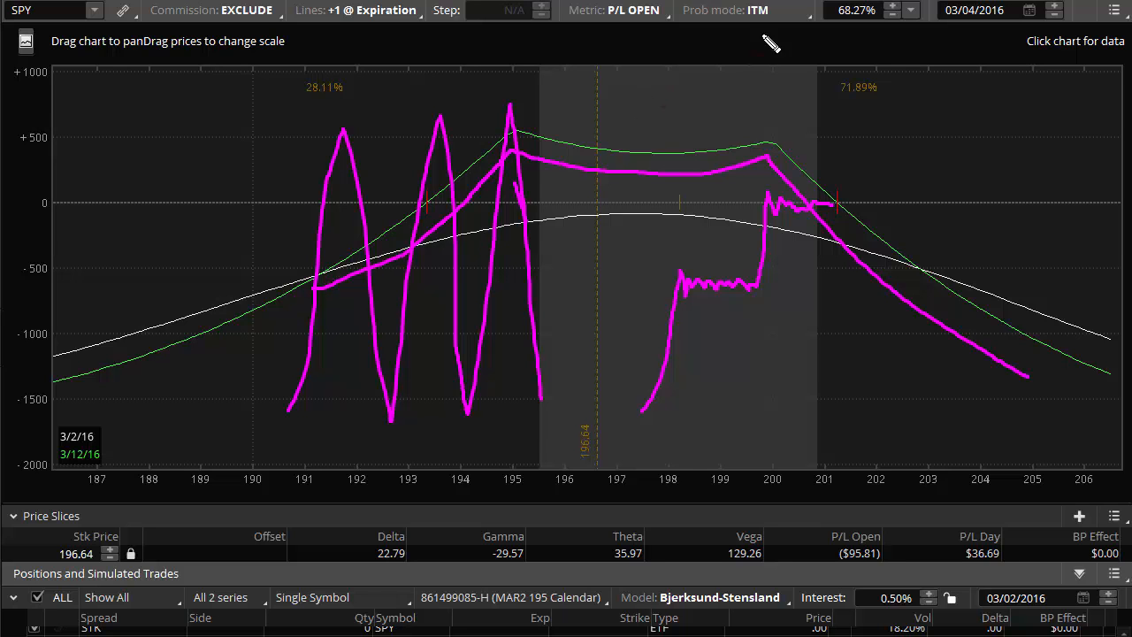